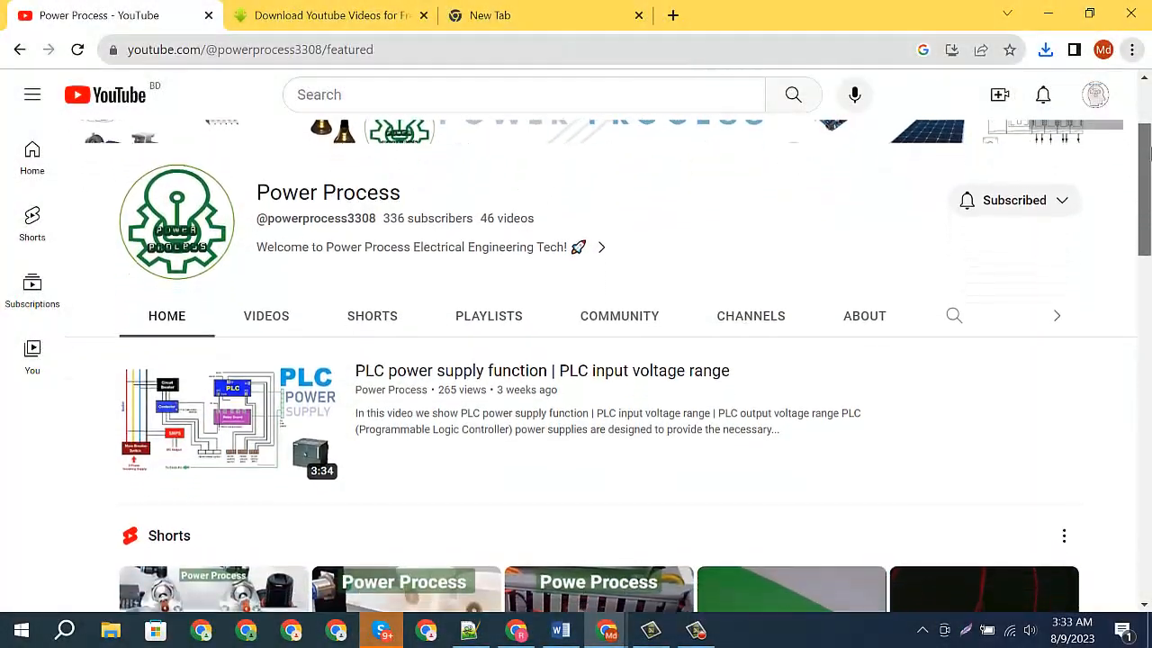
Subscribe to the Power Process channel from the EKTS circuit simulator video page.
{"action": "scroll", "scroll_direction": "down", "scroll_amount": 3}
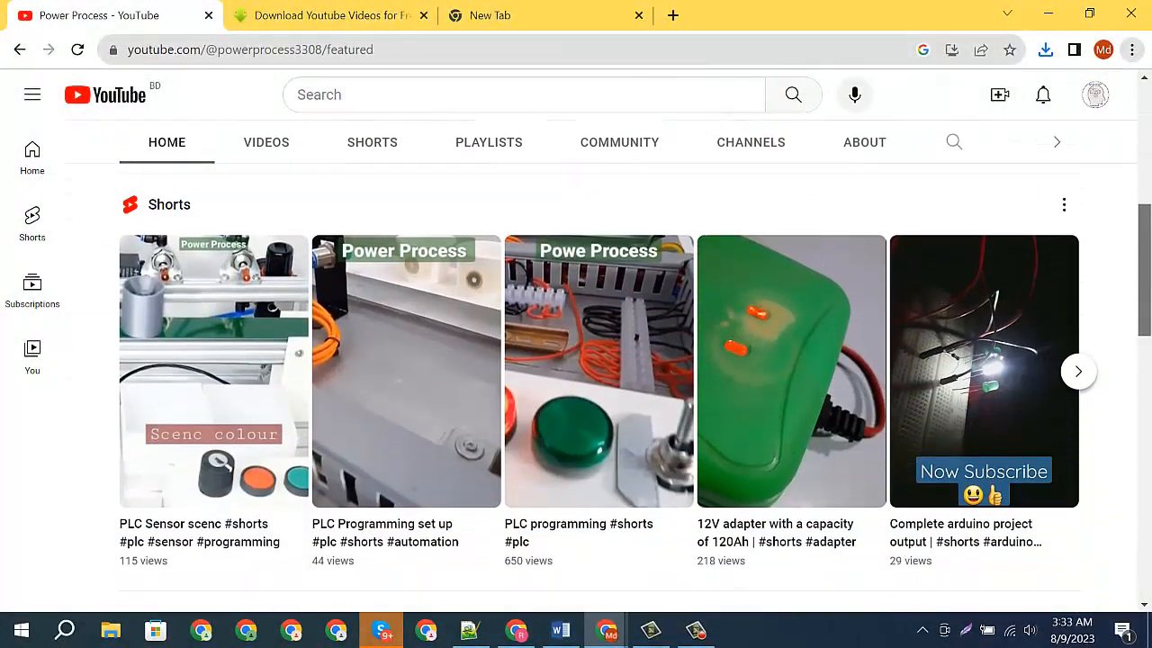
{"action": "scroll", "scroll_direction": "down", "scroll_amount": 3}
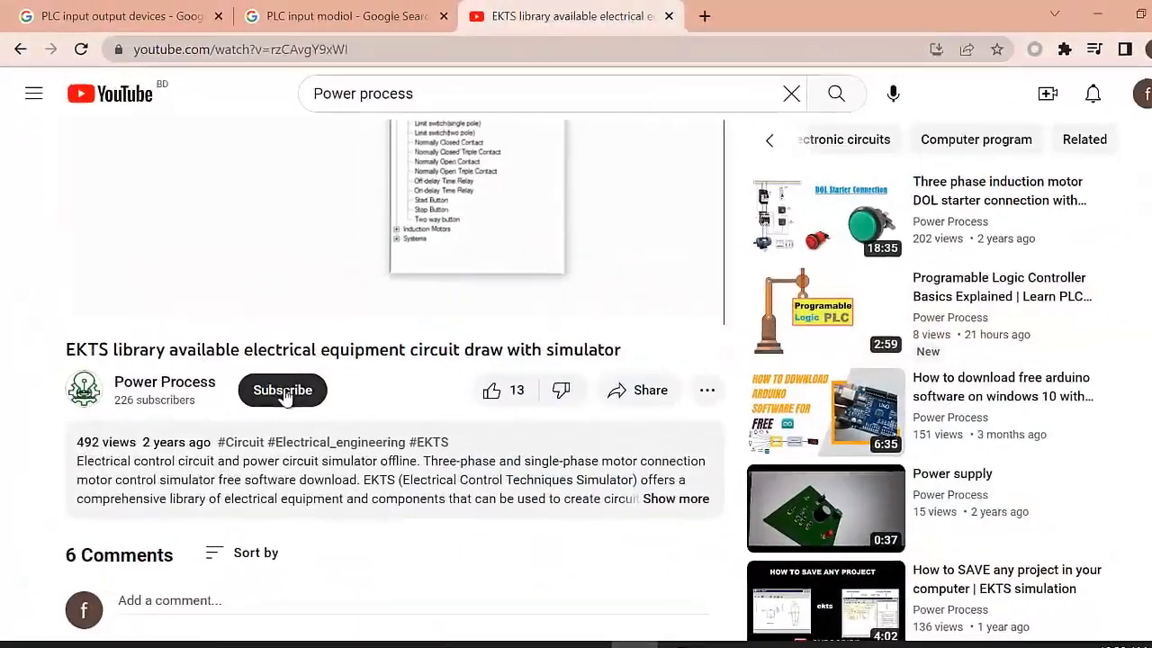
{"action": "left_click", "coordinate": [282, 389]}
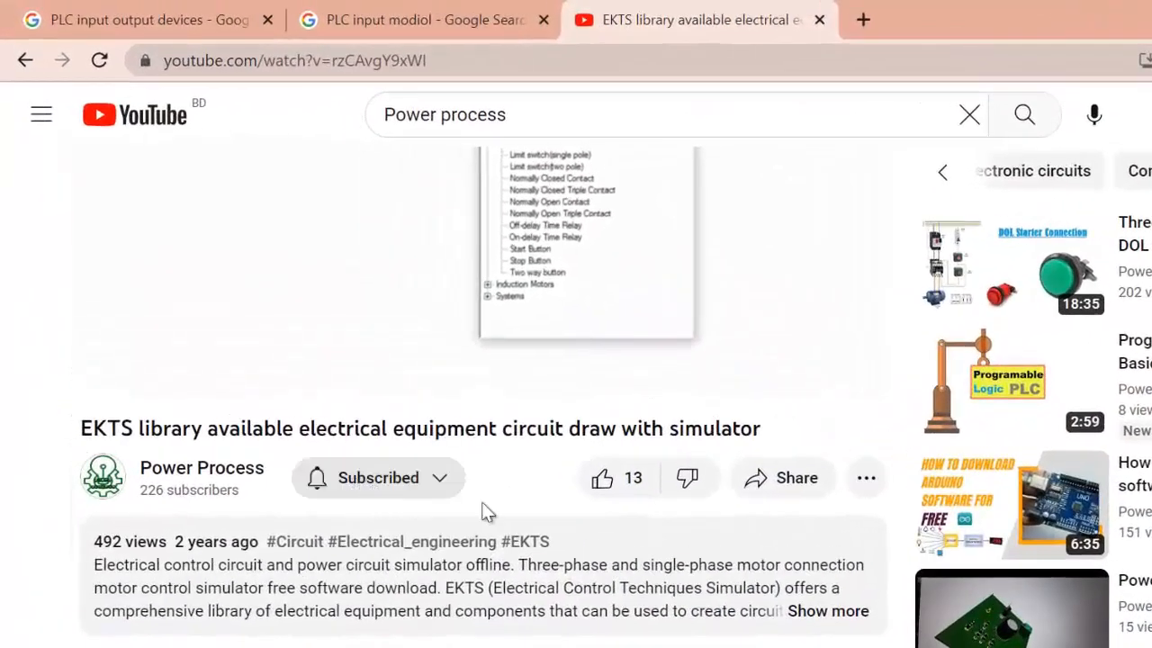